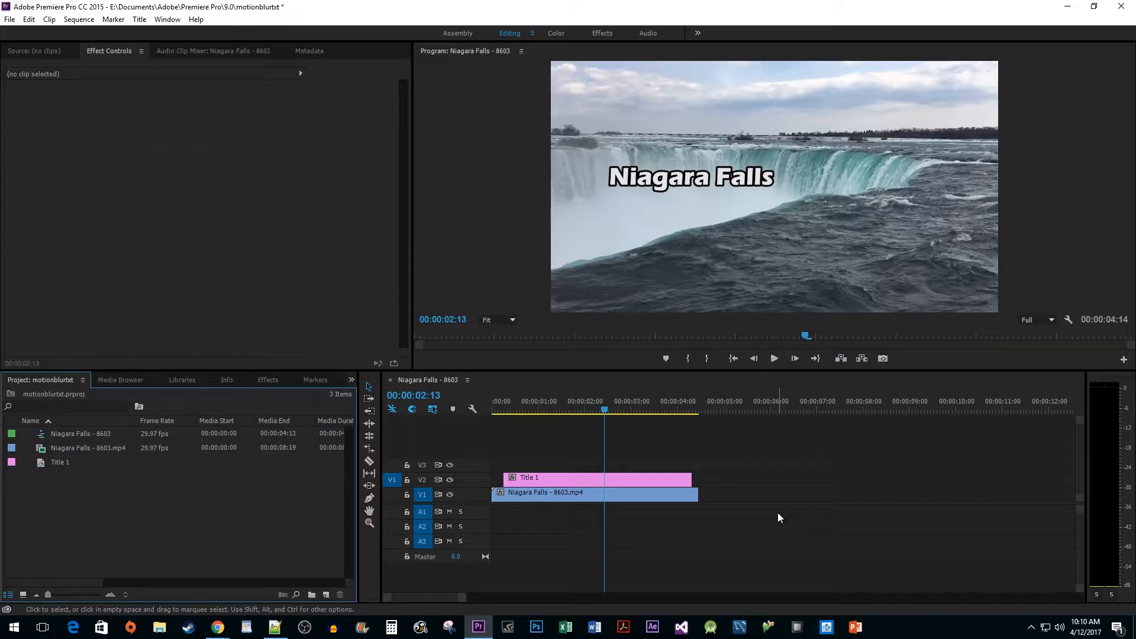
Apply the Slide transition to Title 1's start, then find Directional Blur by searching 'Dir'.
left_click(268, 380)
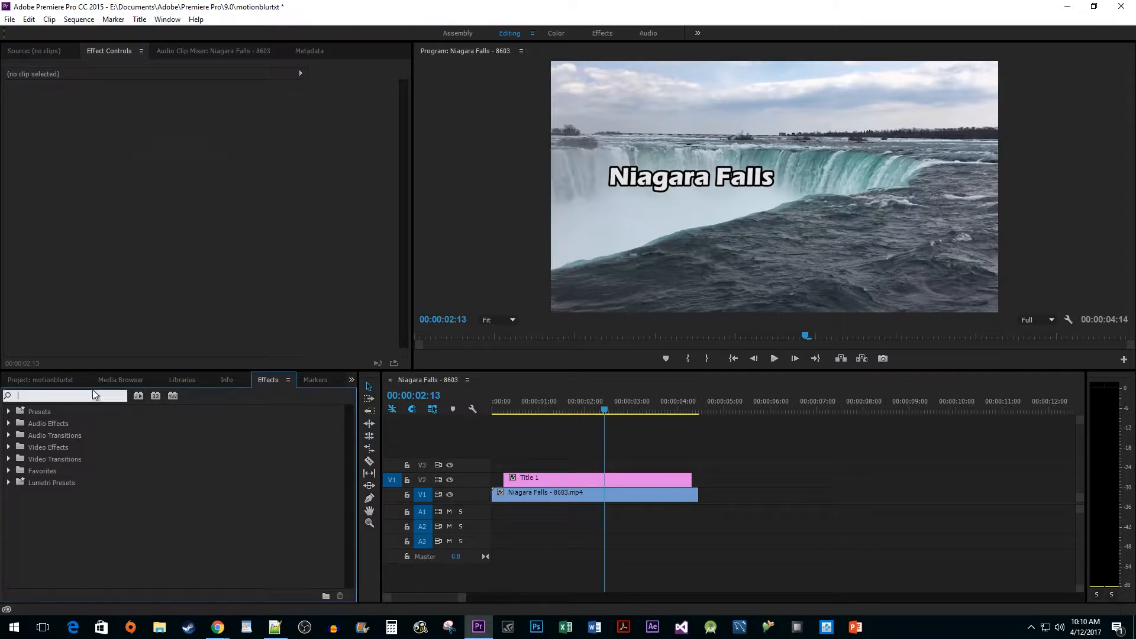
type("Slide")
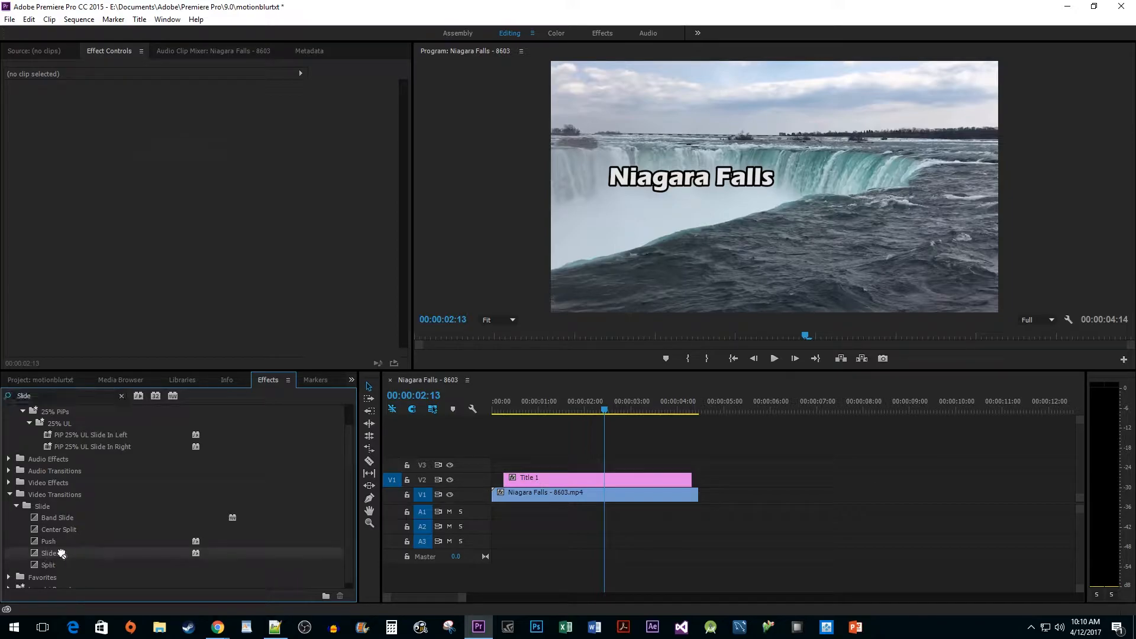
left_click_drag(50, 552, 516, 479)
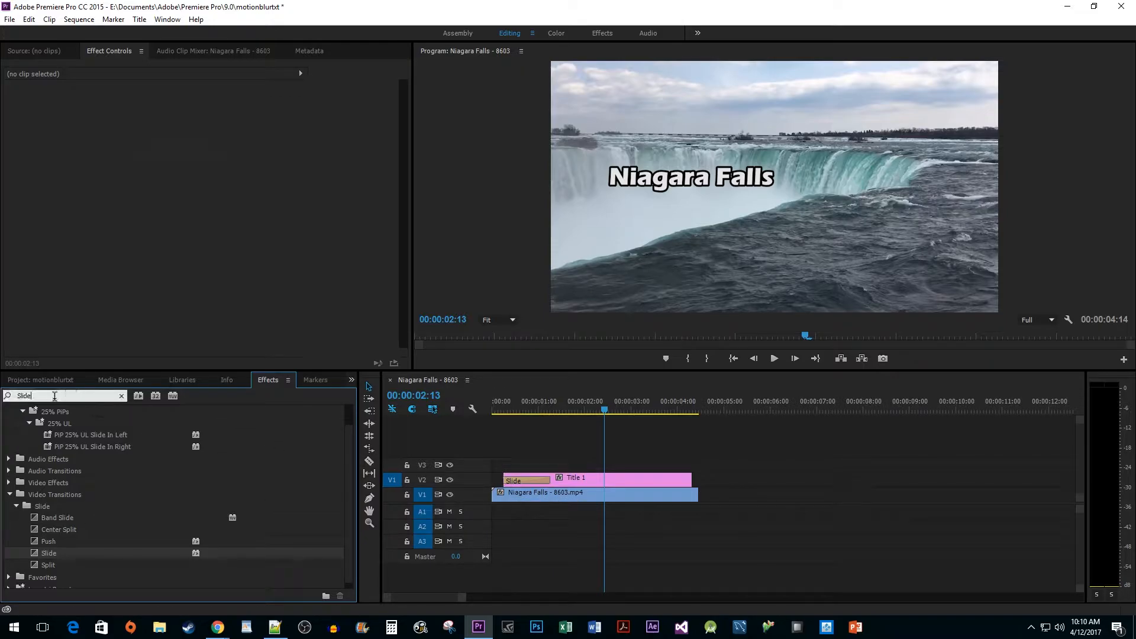
type("Dir")
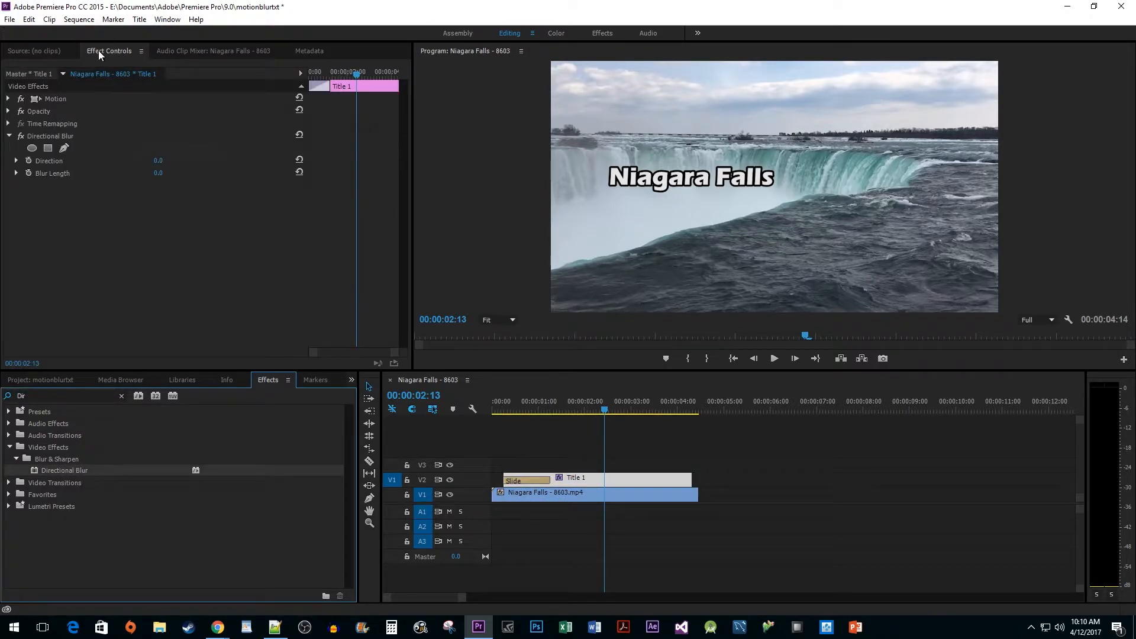
mouse_move(160, 64)
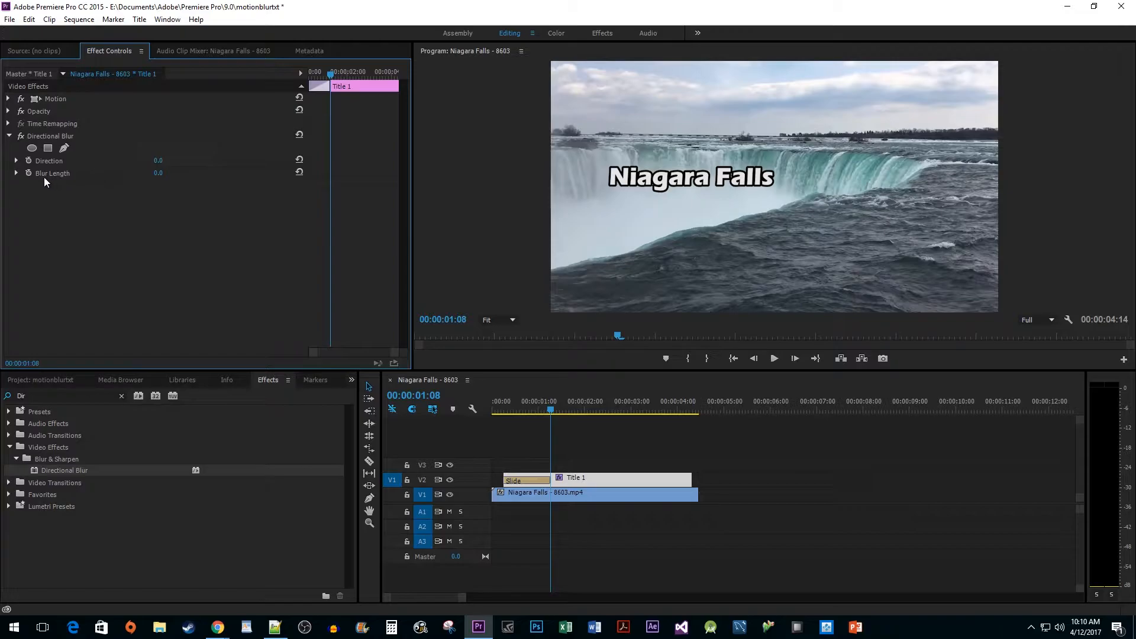
Keyframe Blur Length from 100 at the clip start and edit the Direction value.
left_click(28, 173)
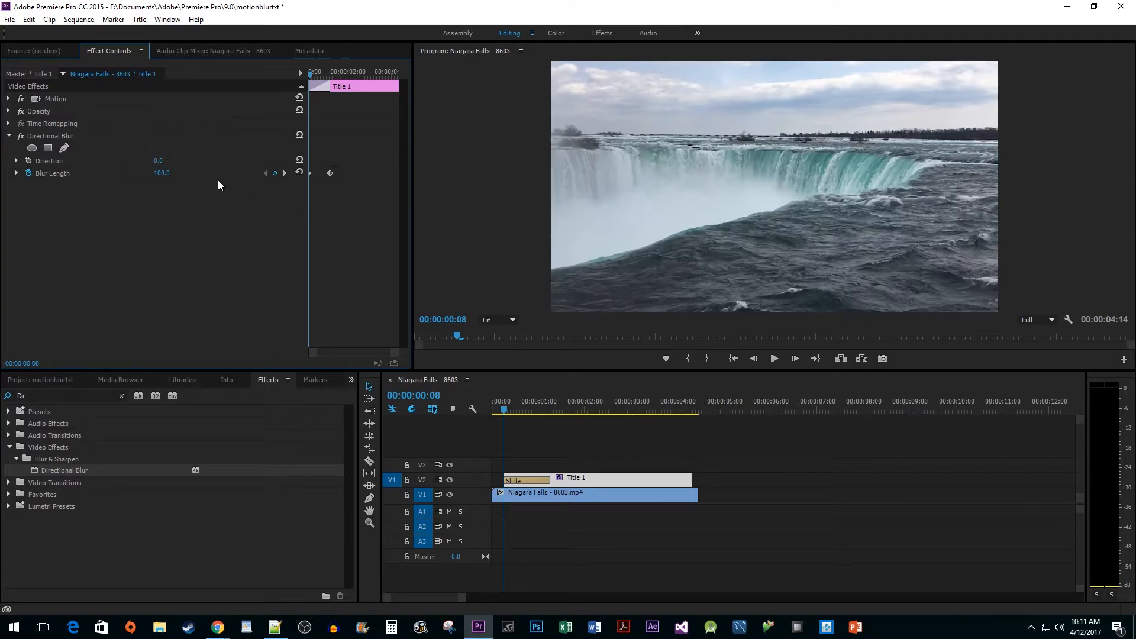
double_click(158, 160)
type("90")
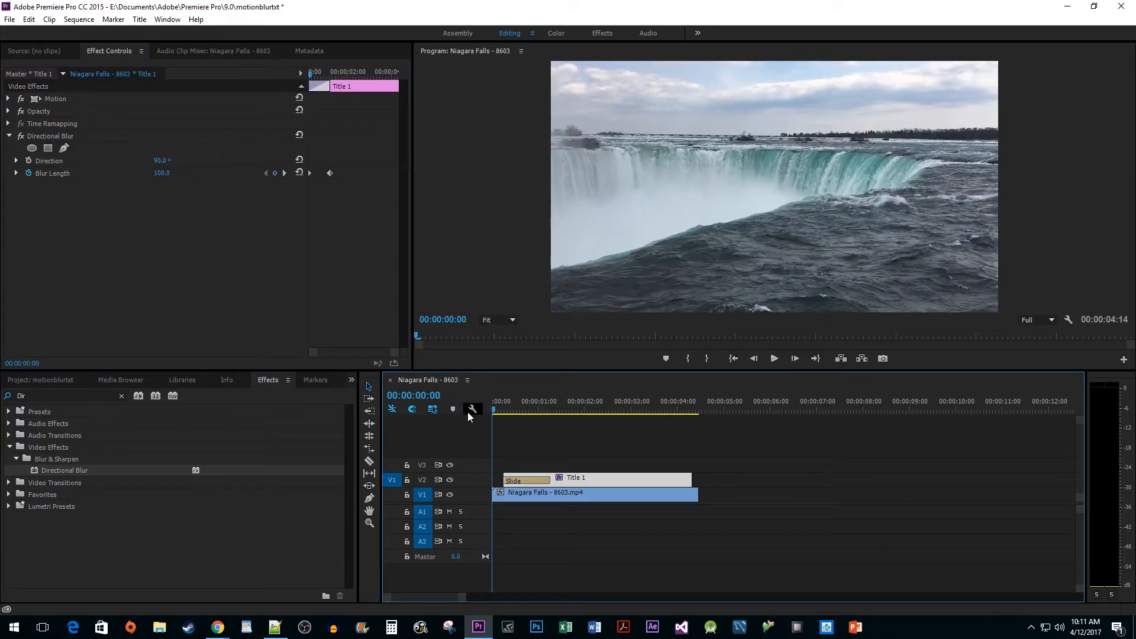
Play the sequence to preview the Niagara Falls title sliding in with Direction 90°.
left_click(773, 357)
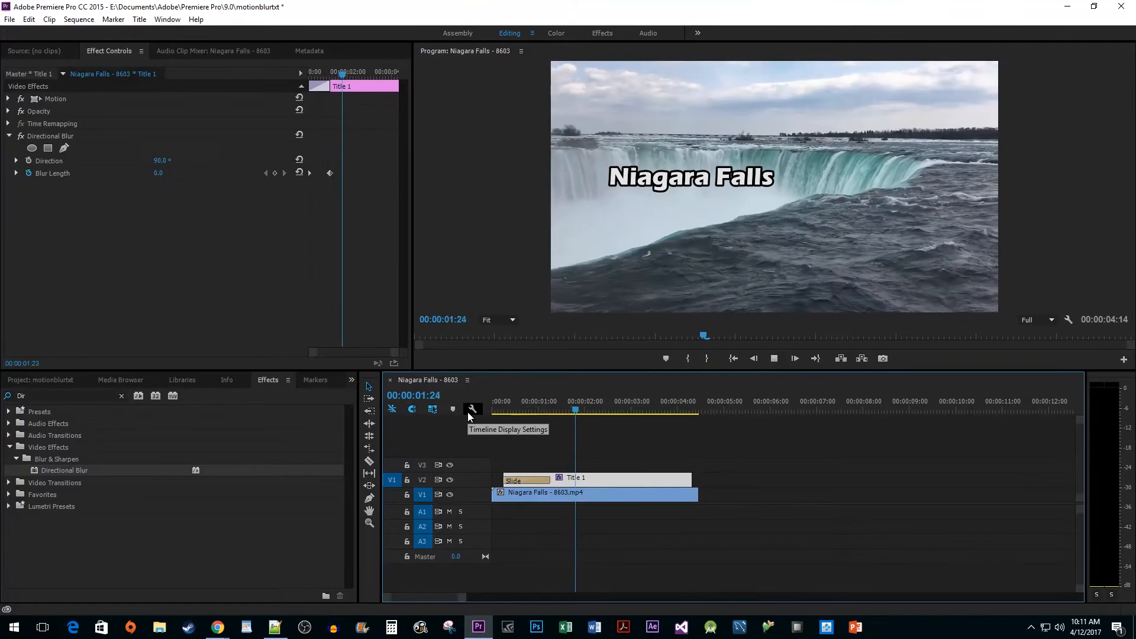